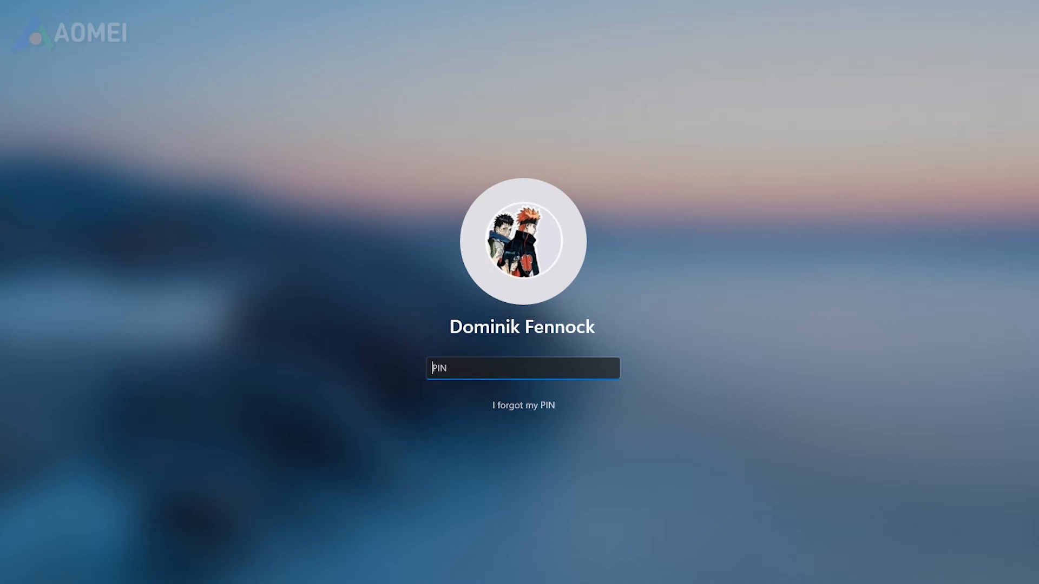
# Step: Force a restart into the recovery environment from the login screen's power menu, restarting anyway
pyautogui.click(1007, 558)
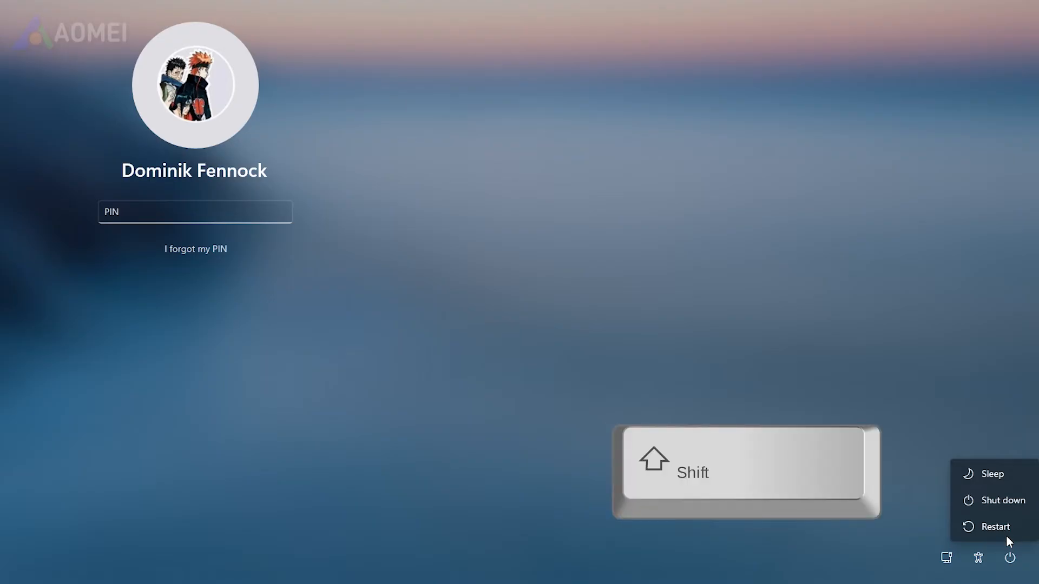
pyautogui.click(994, 527)
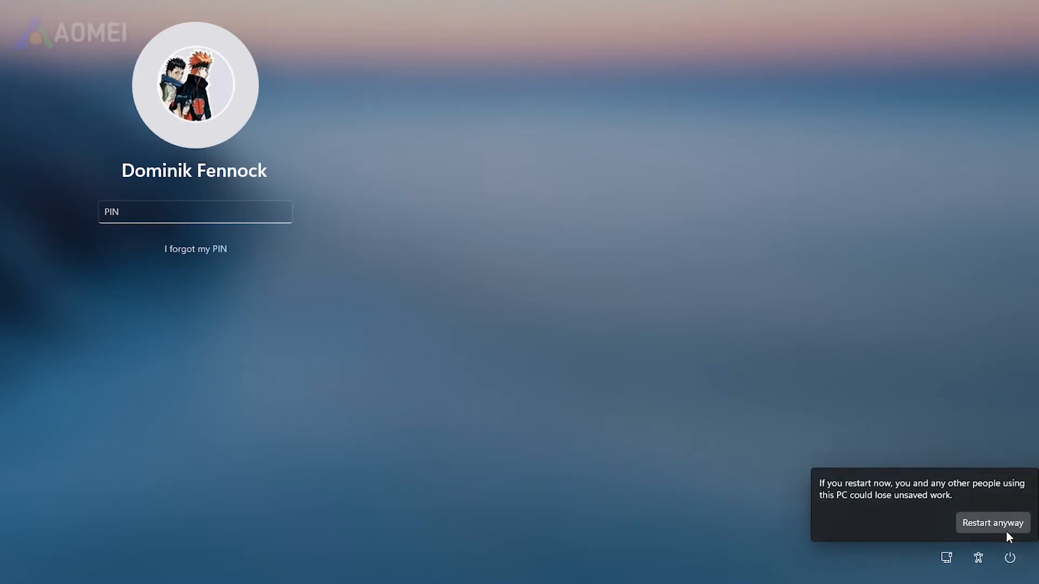
pyautogui.click(993, 523)
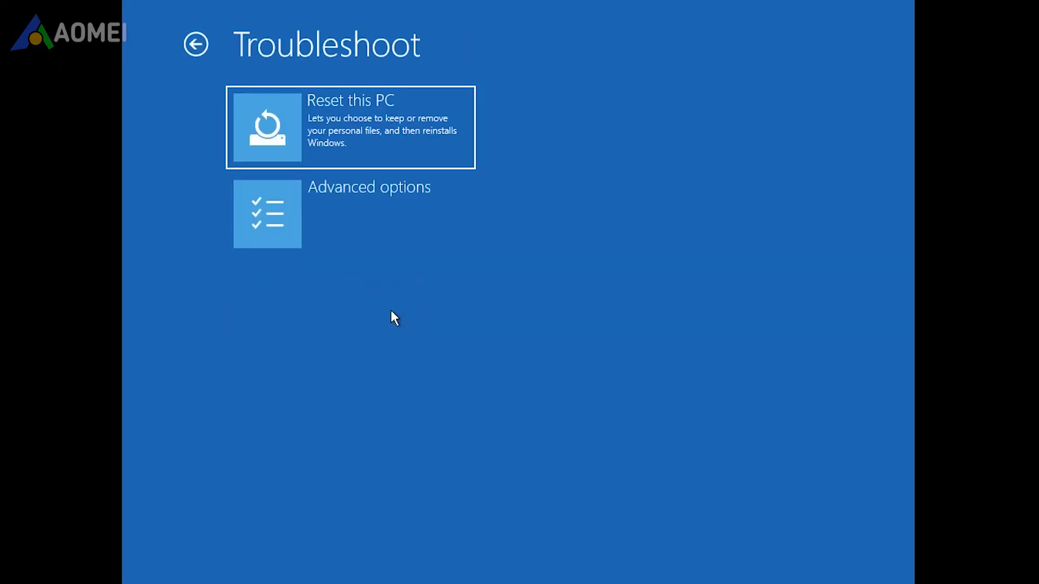
# Step: Begin Reset this PC from Troubleshoot, choosing Keep my files
pyautogui.click(349, 127)
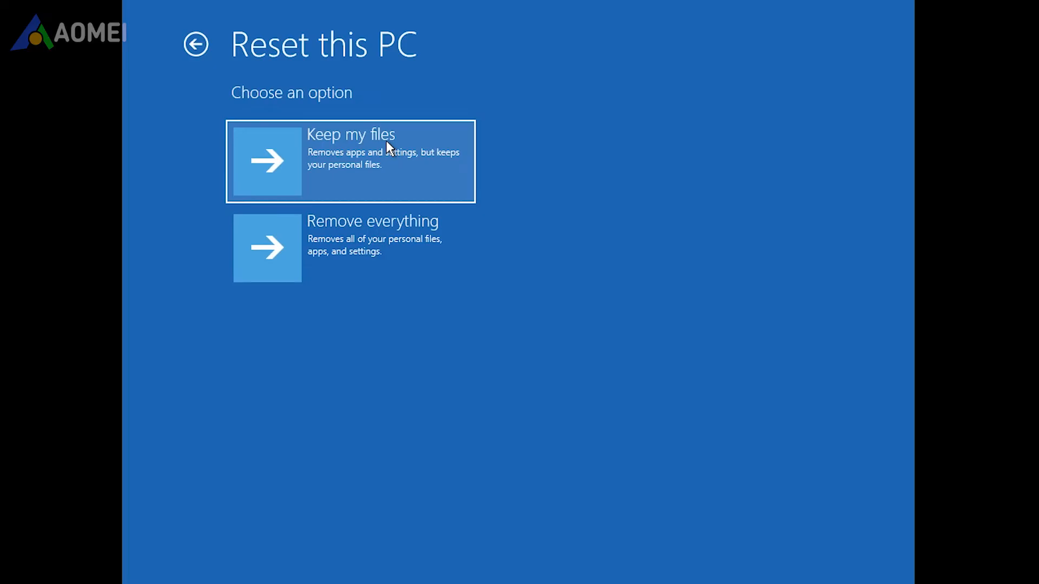
pyautogui.click(350, 161)
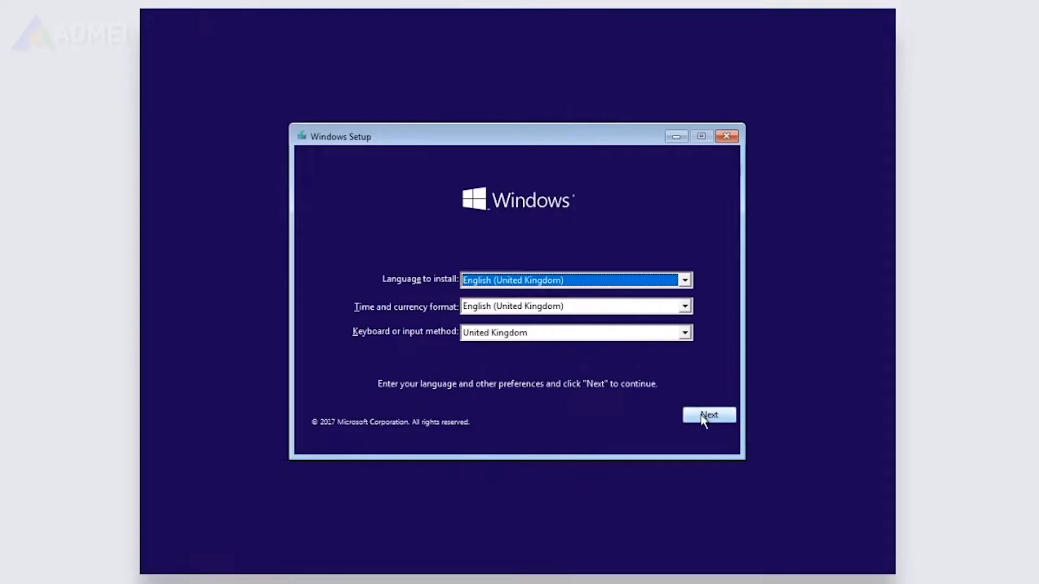
# Step: Keep the UK language settings, begin installation and skip the product key
pyautogui.click(708, 415)
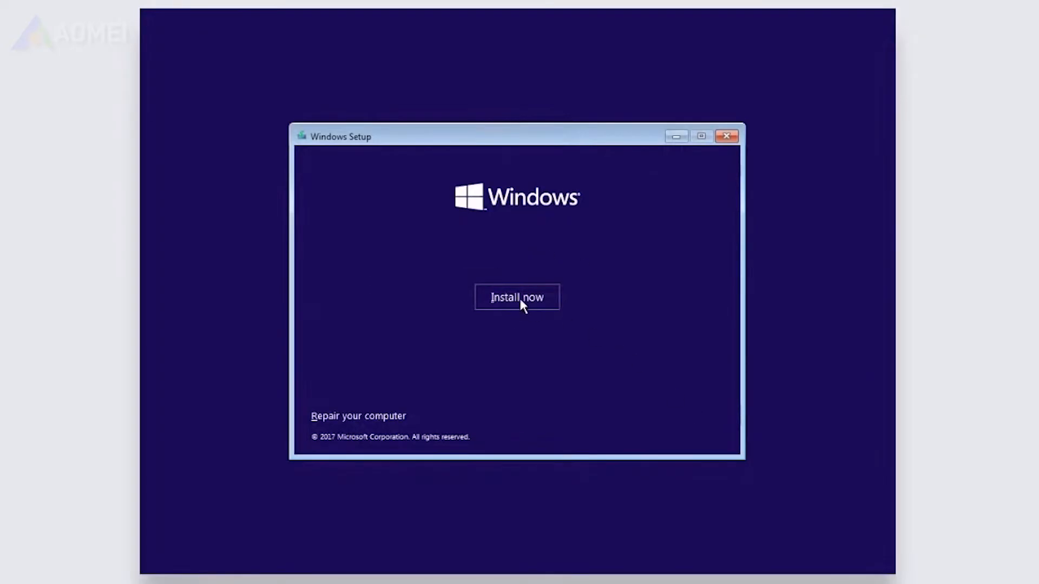
pyautogui.click(517, 297)
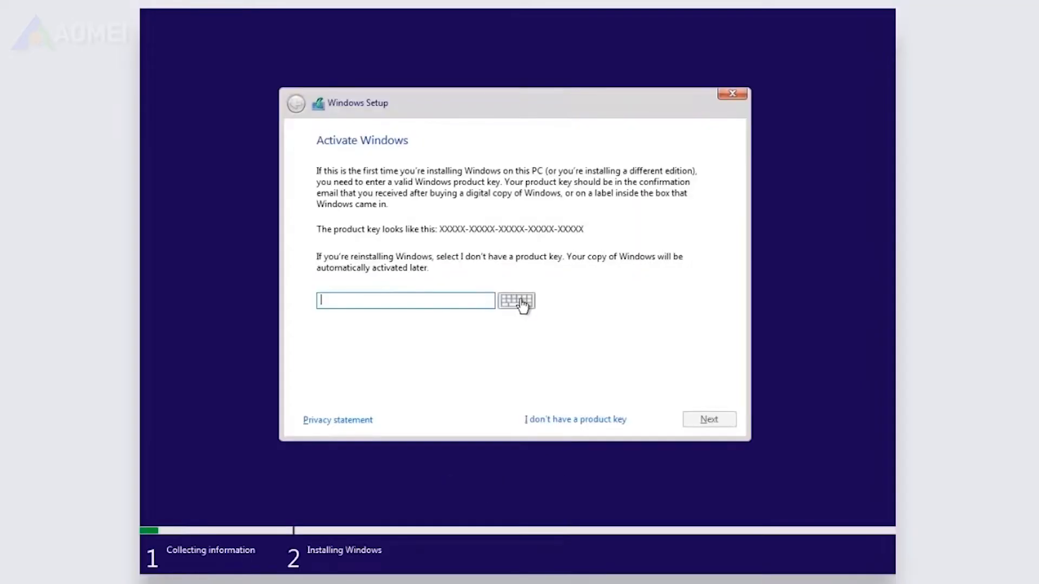
pyautogui.moveTo(543, 296)
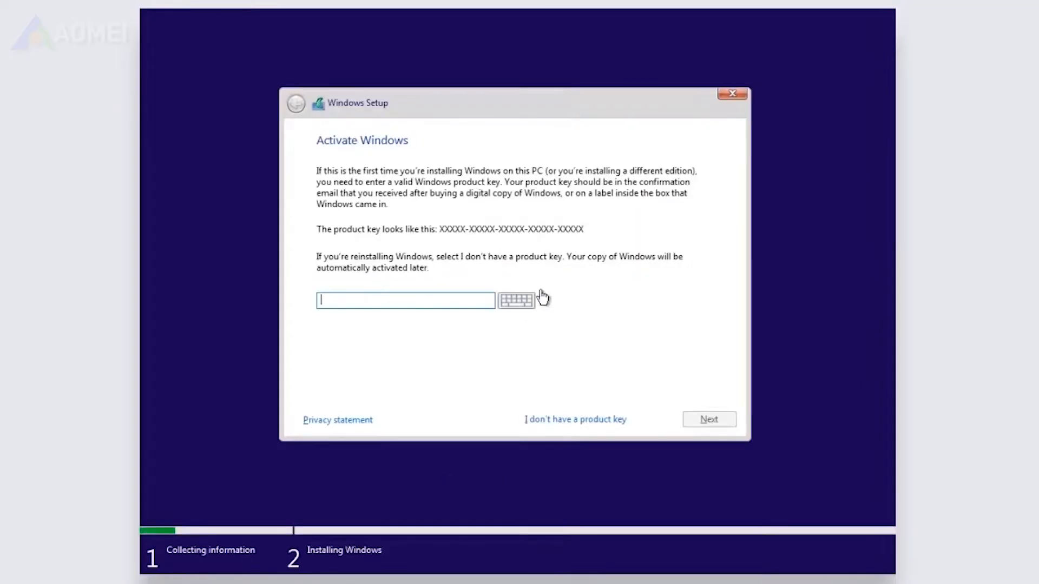
pyautogui.moveTo(602, 318)
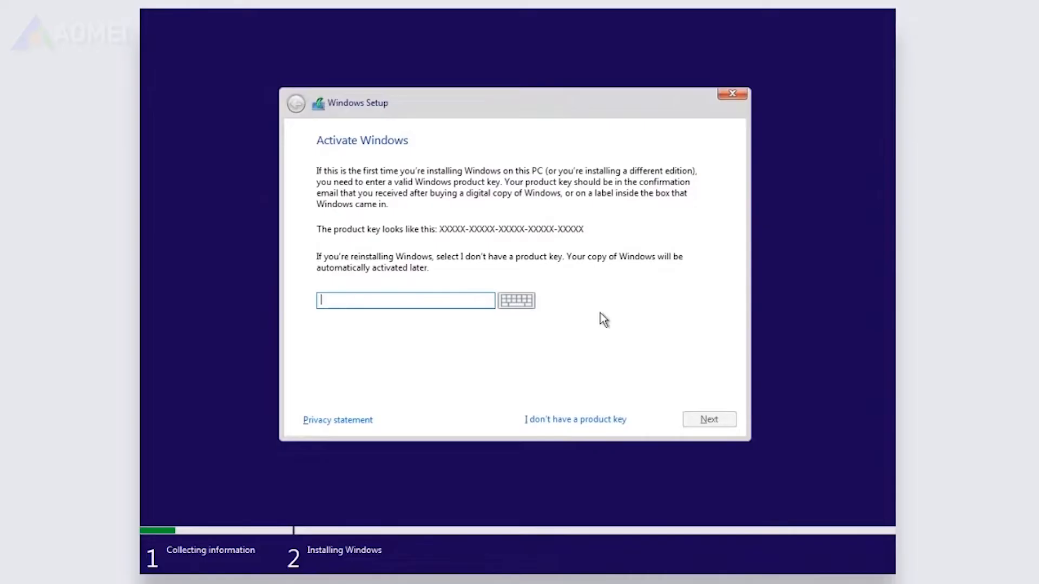
pyautogui.moveTo(575, 421)
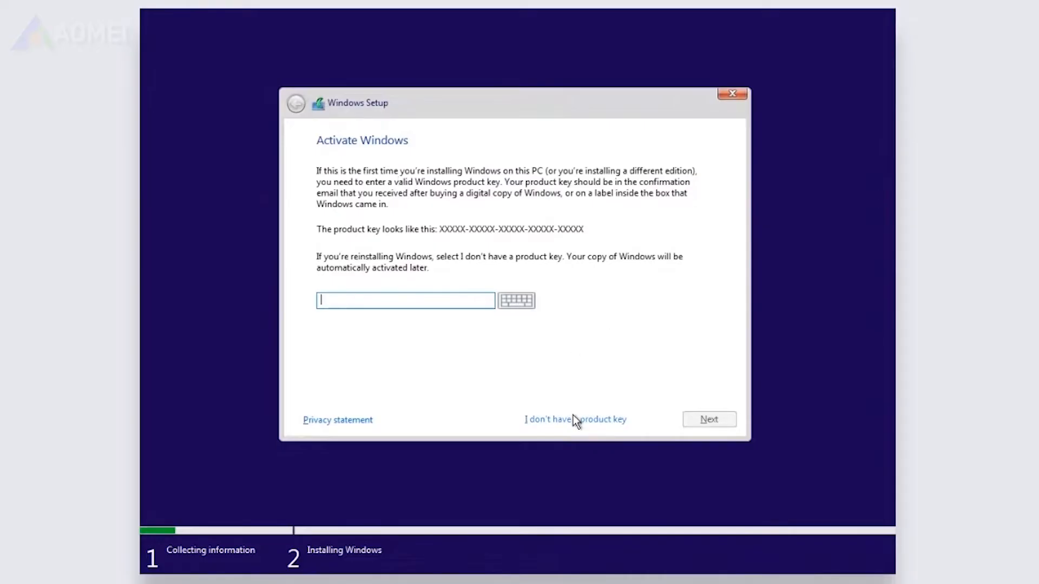
pyautogui.click(575, 419)
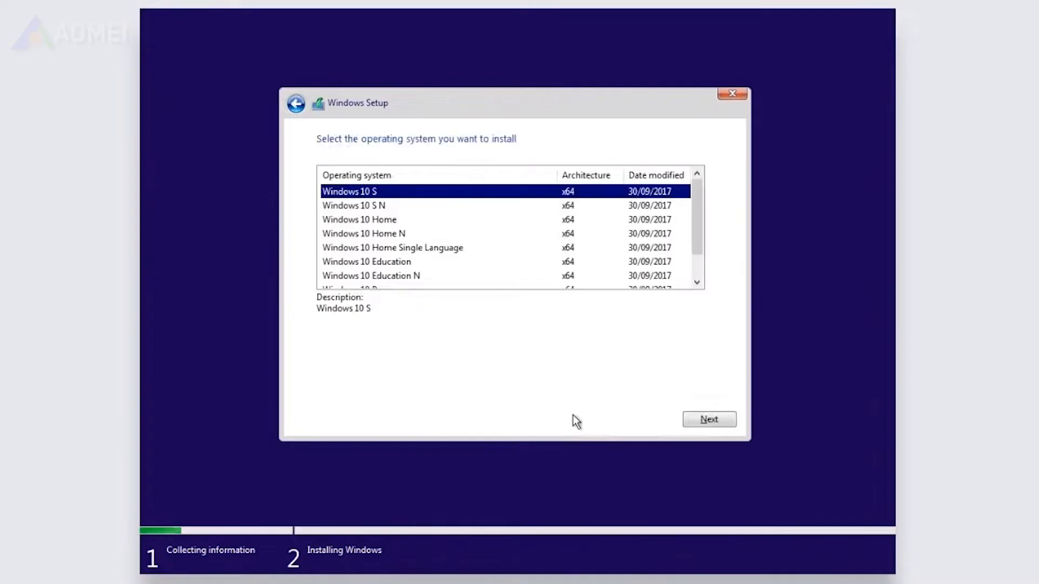
# Step: Choose the Windows 10 S edition and accept the licence terms
pyautogui.click(707, 419)
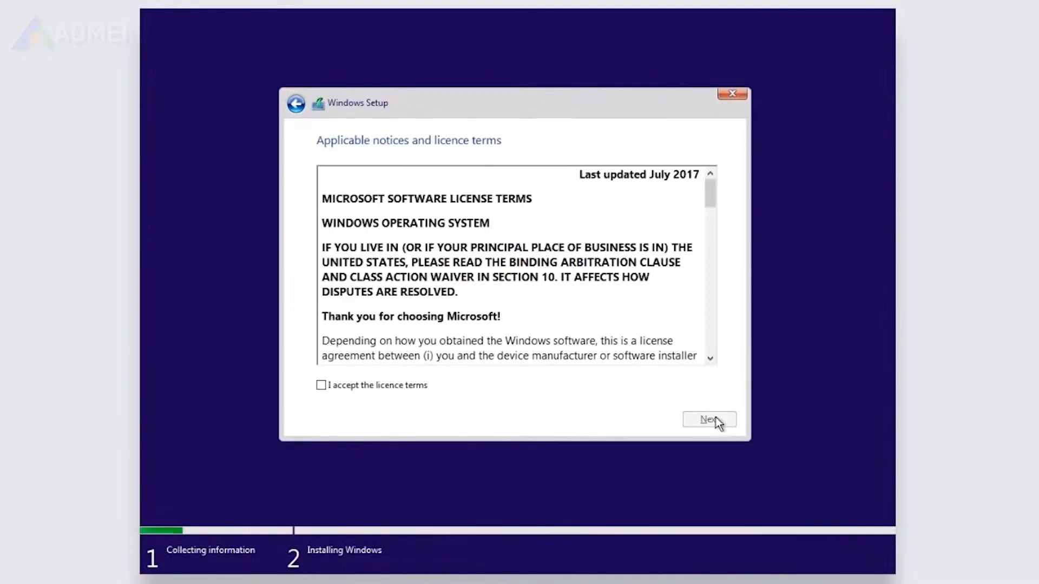
pyautogui.moveTo(462, 206)
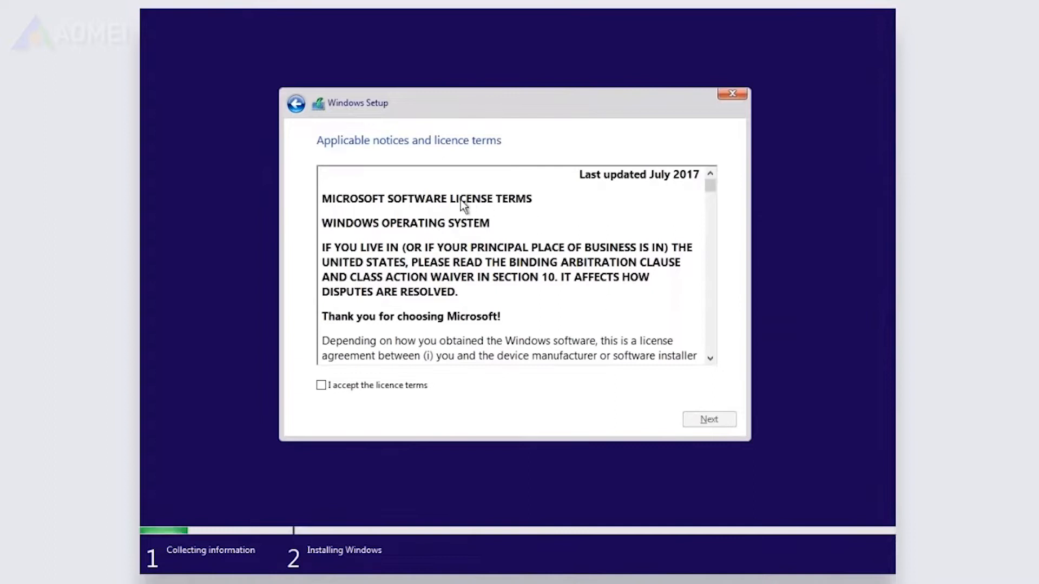
pyautogui.click(322, 385)
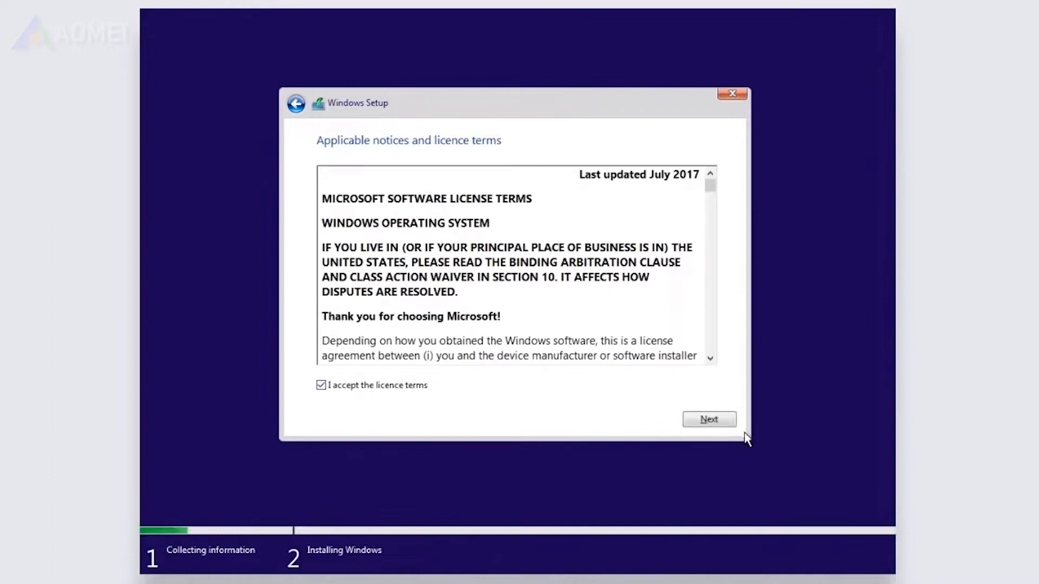
pyautogui.click(709, 419)
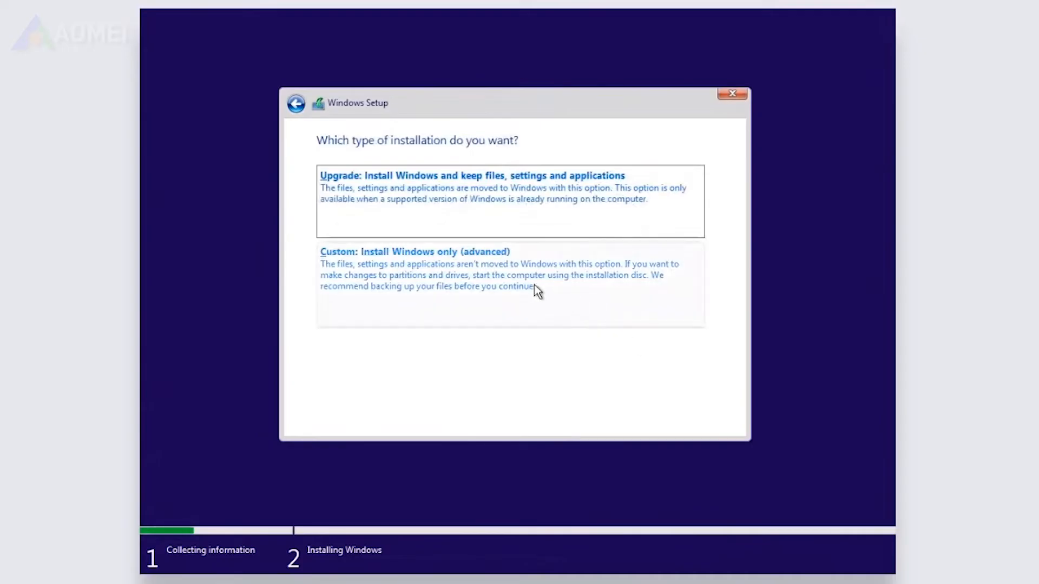
# Step: Choose Custom: Install Windows only and target Drive 0 Unallocated Space
pyautogui.click(415, 252)
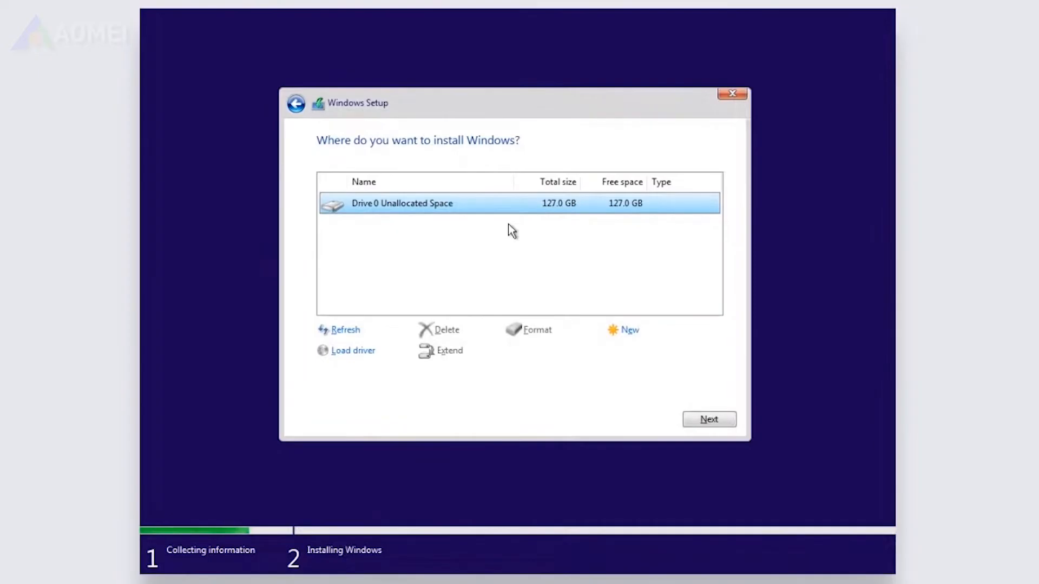
pyautogui.click(708, 419)
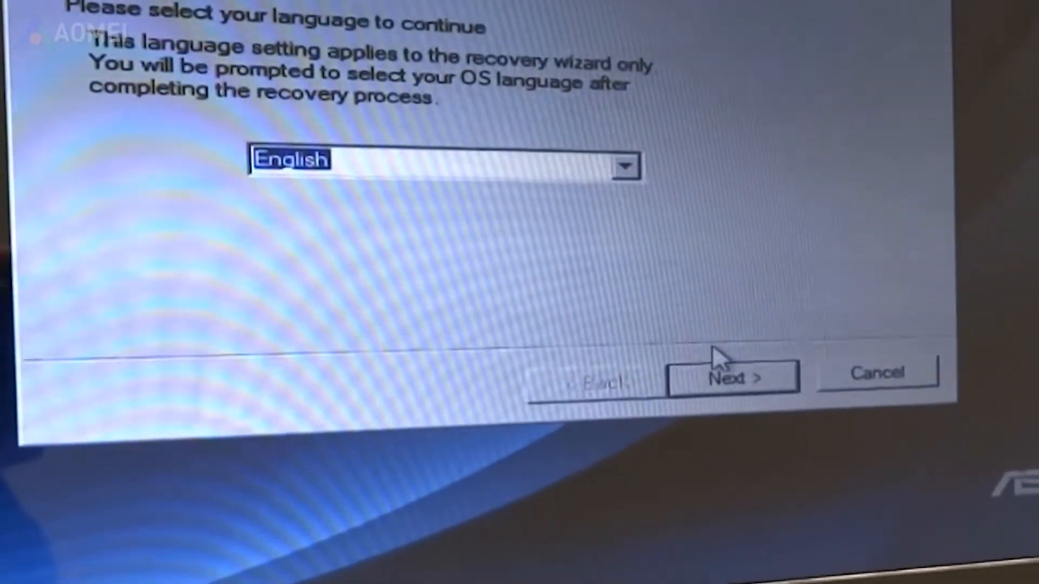
# Step: Keep English, accept the data-loss warning and select a Recover Windows option
pyautogui.click(733, 377)
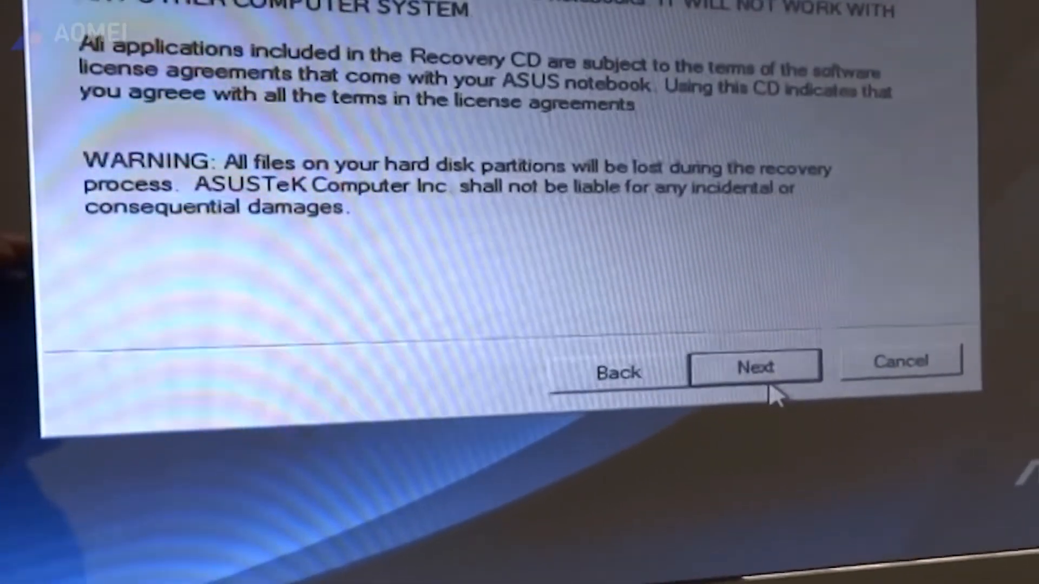
pyautogui.click(754, 367)
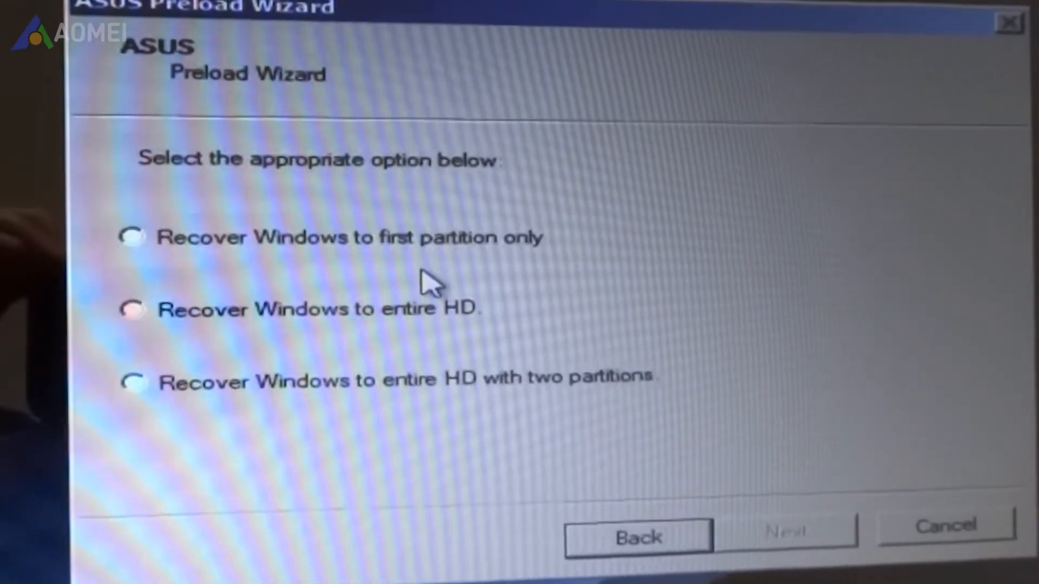
pyautogui.click(132, 237)
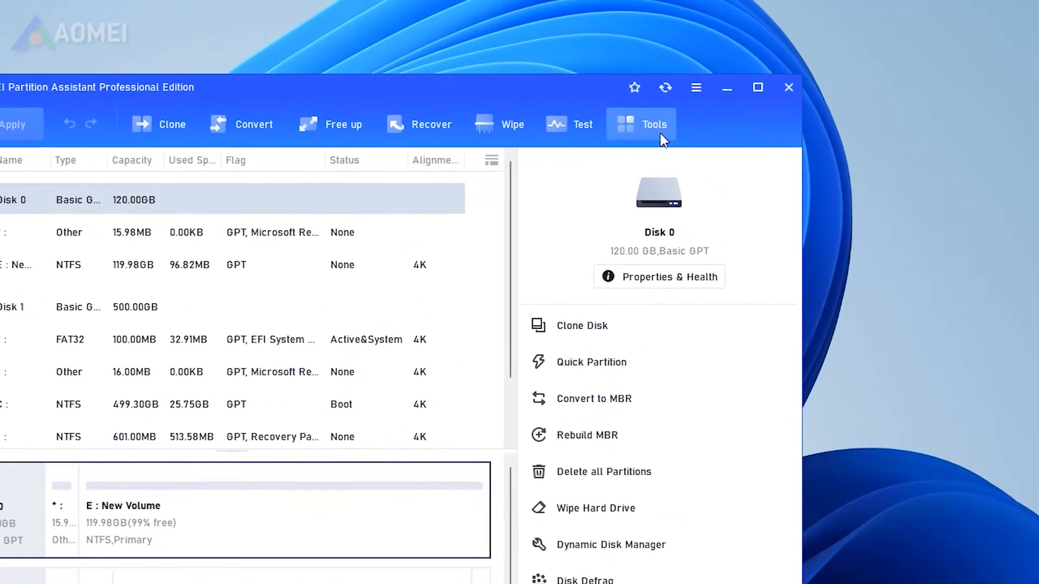
# Step: Launch Reset Windows Password from the Tools menu
pyautogui.click(654, 124)
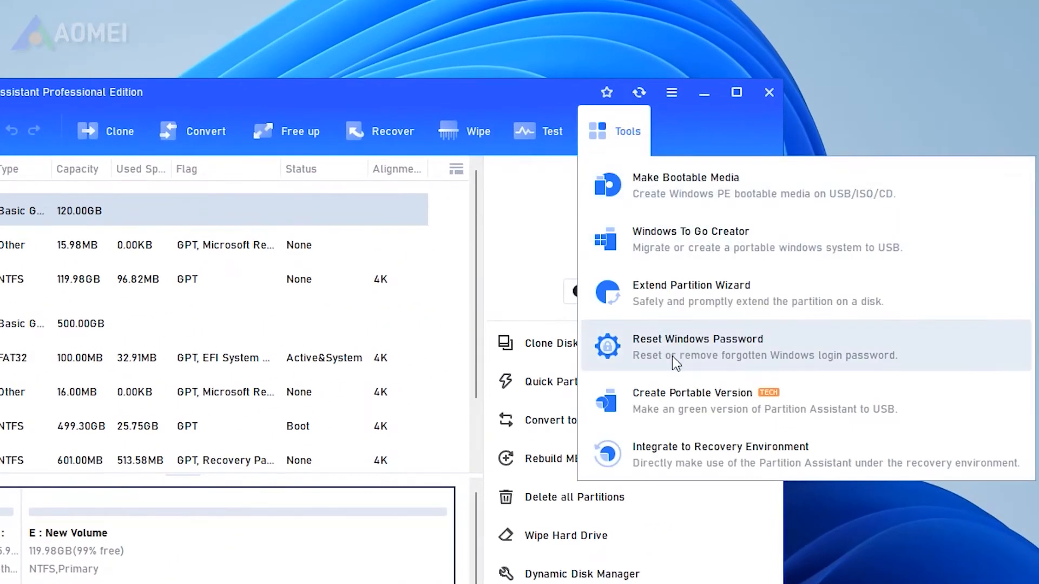
pyautogui.moveTo(913, 372)
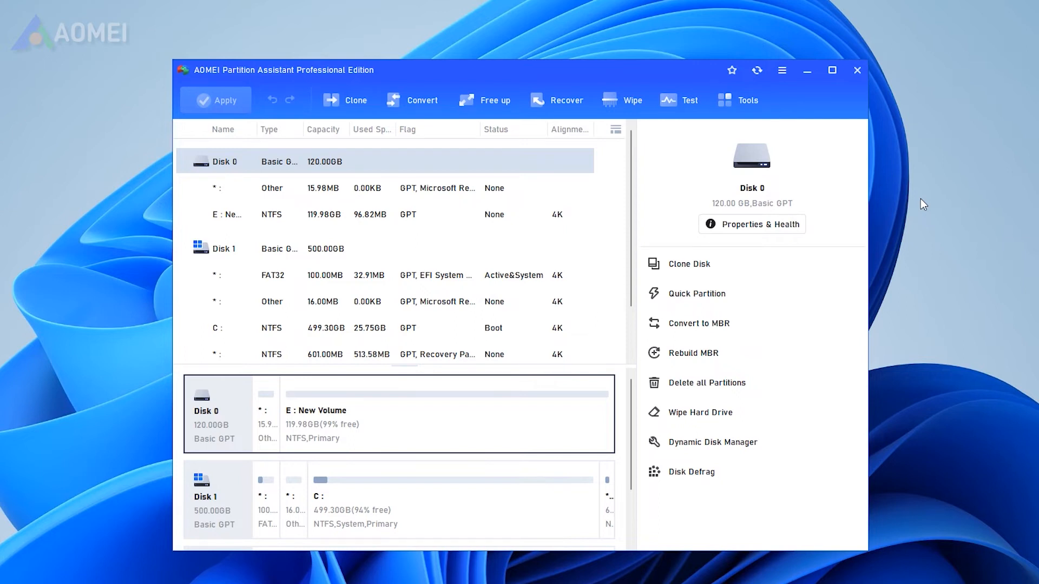
pyautogui.click(737, 100)
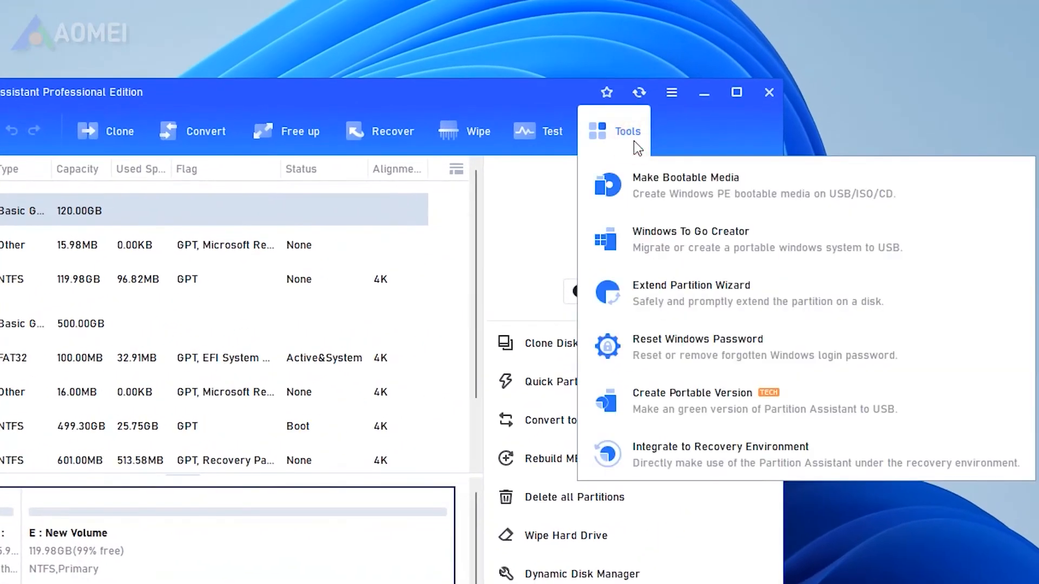
pyautogui.moveTo(793, 364)
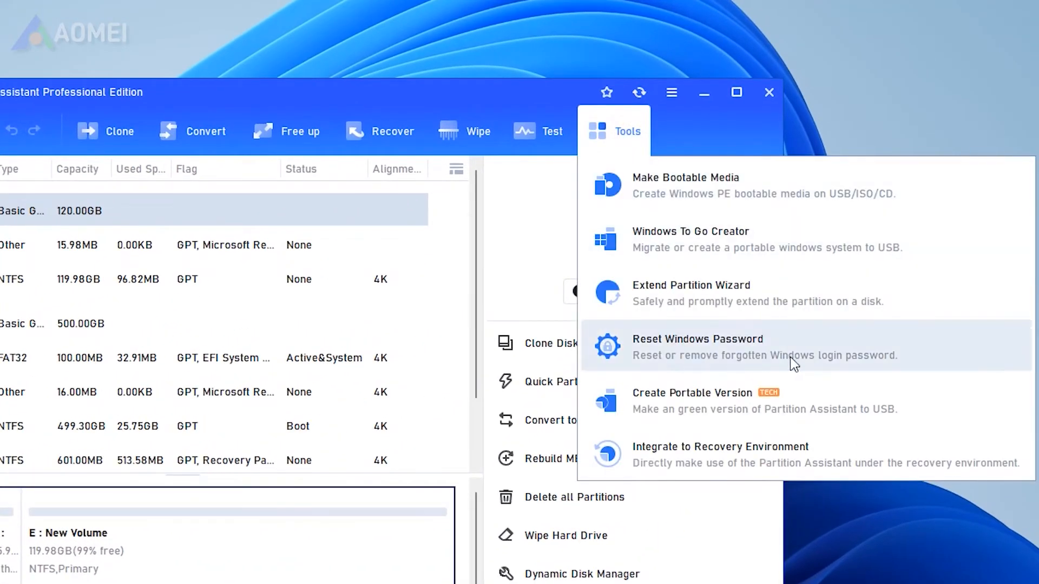
pyautogui.click(696, 347)
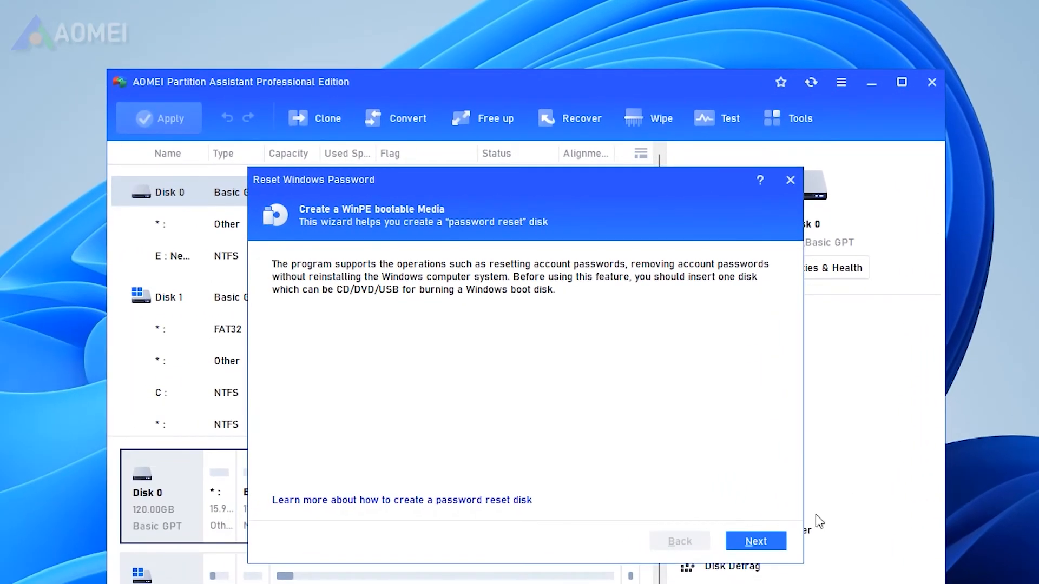
# Step: Make the Teclast CoolFlash USB the bootable reset media, agreeing to format it
pyautogui.click(755, 541)
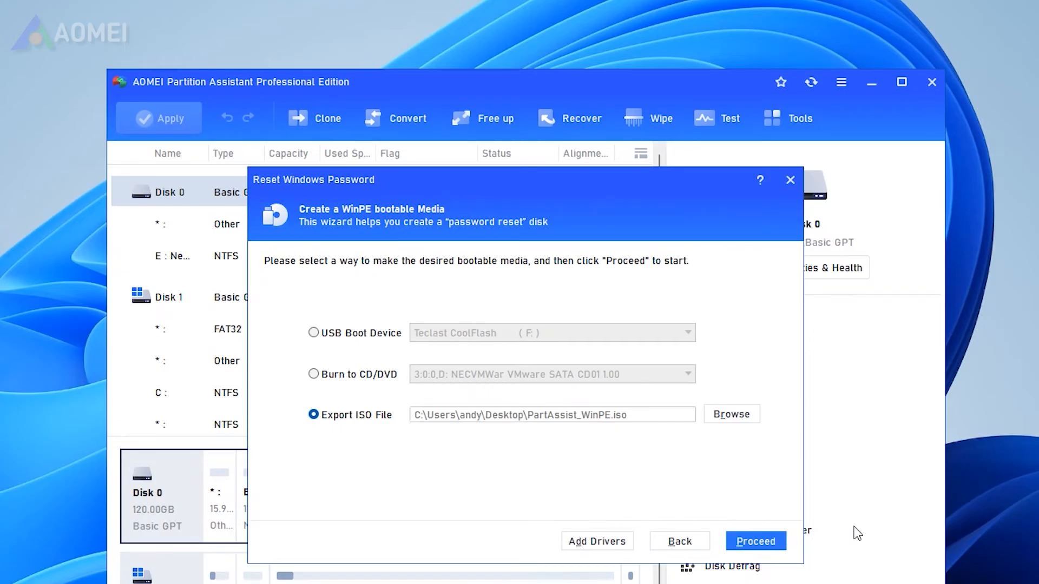
pyautogui.moveTo(329, 343)
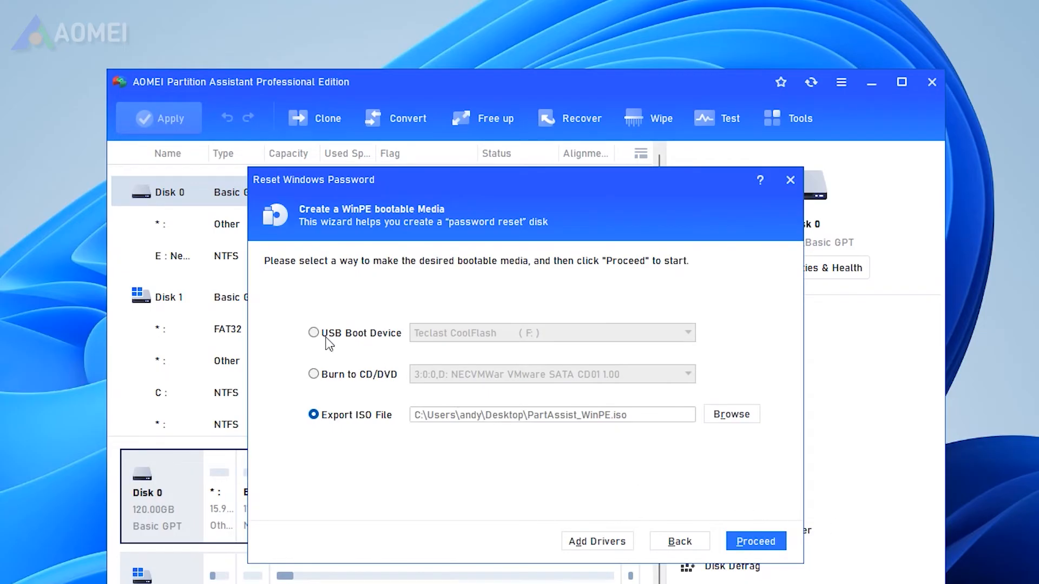
pyautogui.click(314, 332)
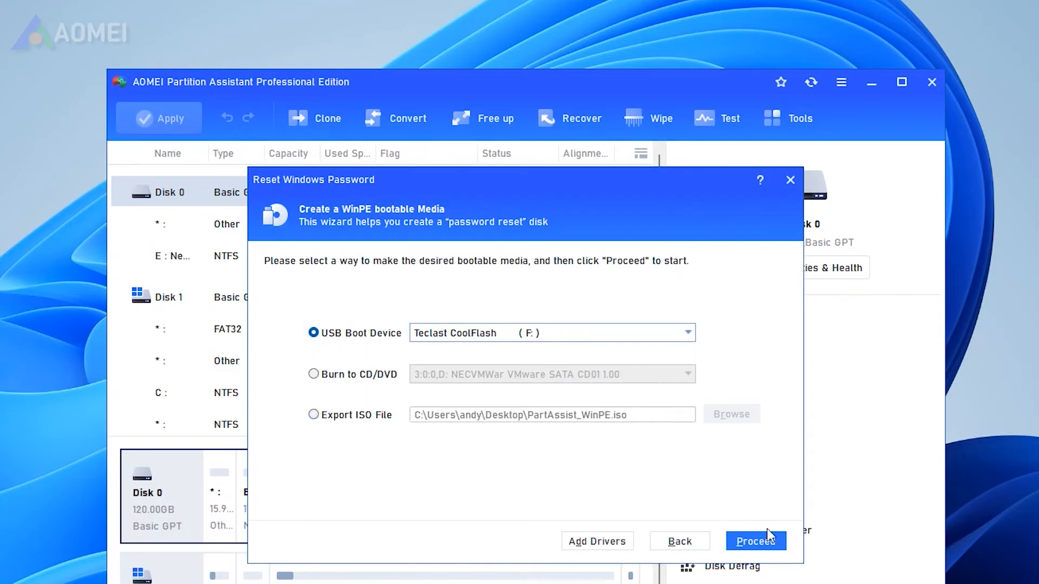
pyautogui.click(756, 541)
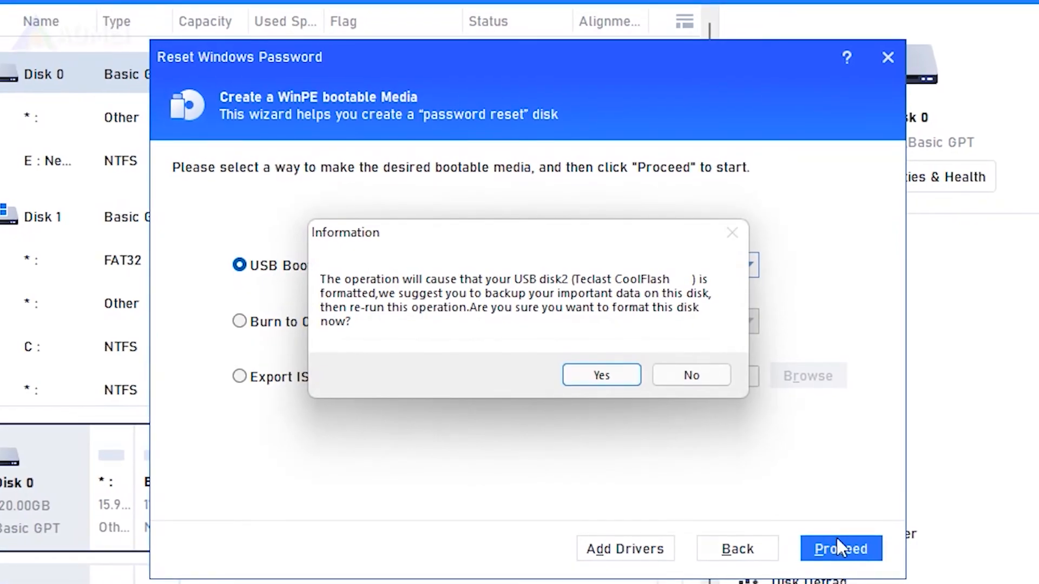
pyautogui.moveTo(821, 540)
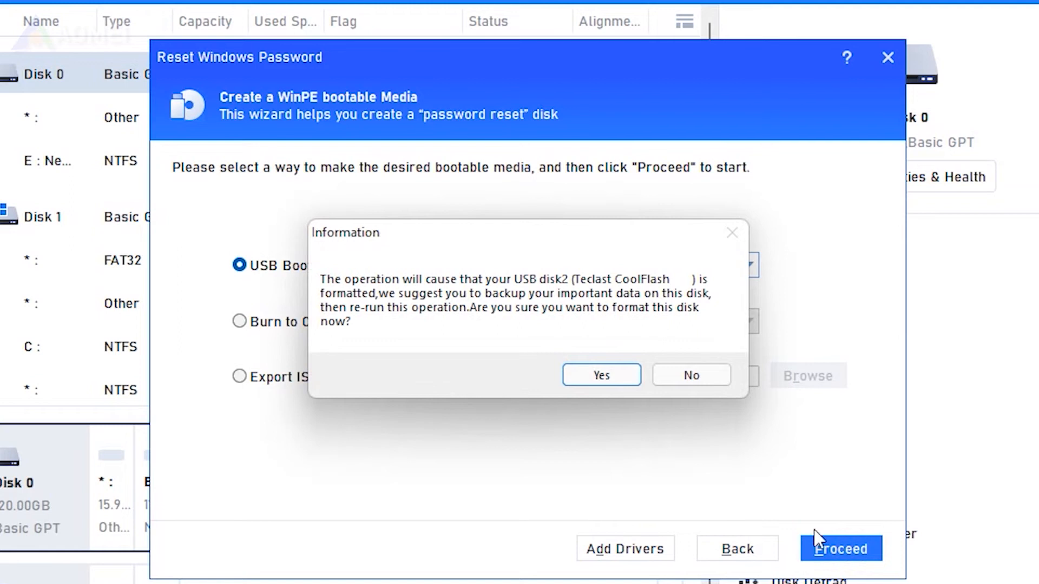
pyautogui.click(600, 375)
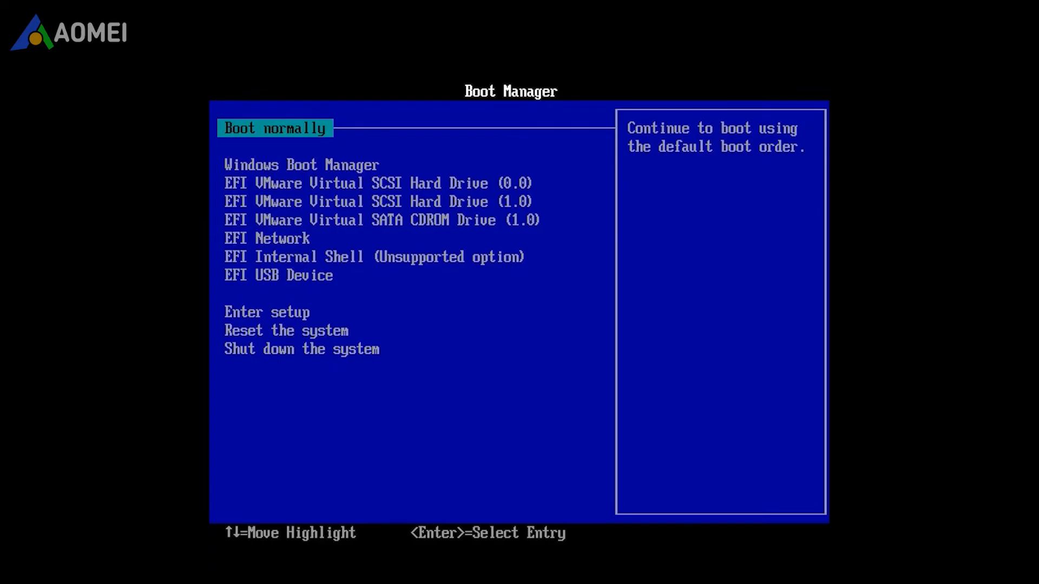
# Step: Boot the computer from the EFI USB Device in Boot Manager
pyautogui.press('Down')
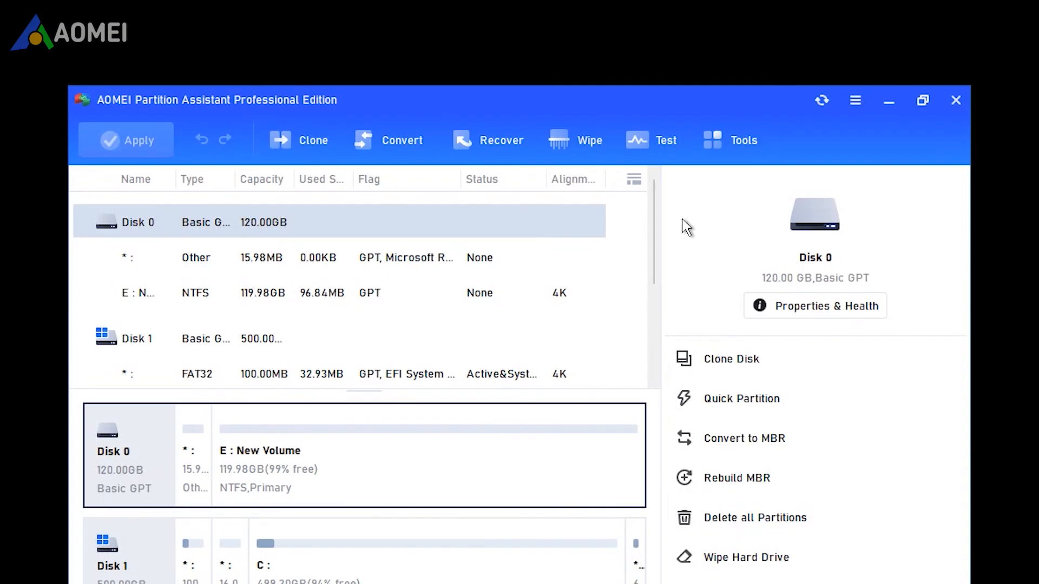
# Step: Launch Reset Windows Password and select the Windows 10 Pro system on C
pyautogui.click(742, 140)
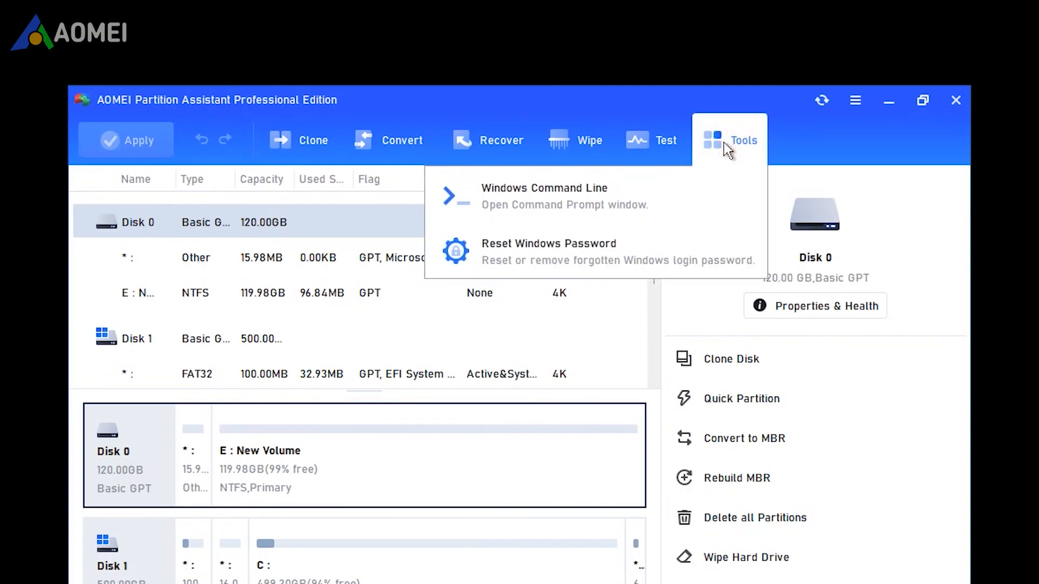
pyautogui.click(549, 252)
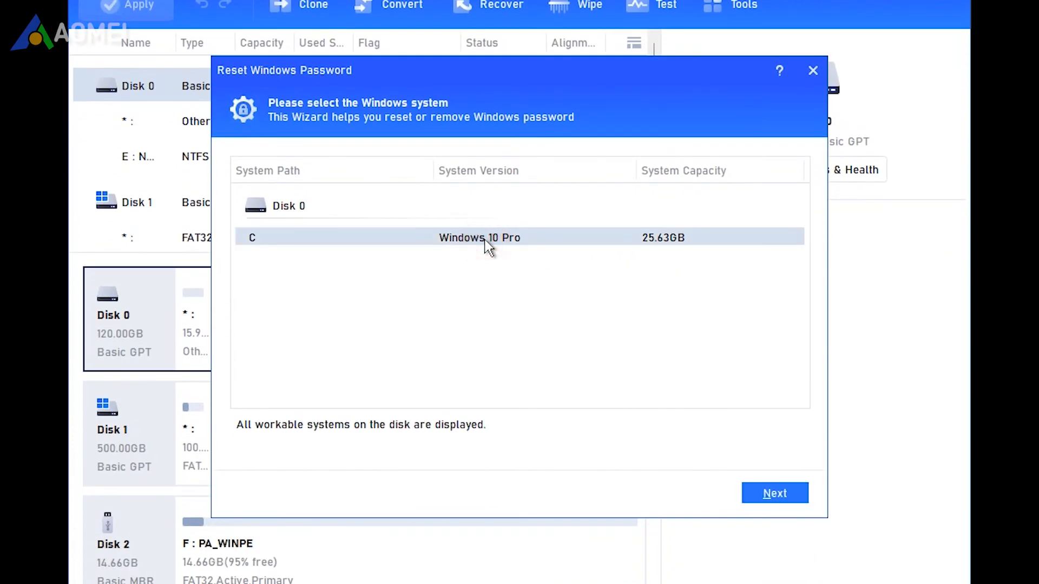
pyautogui.click(774, 494)
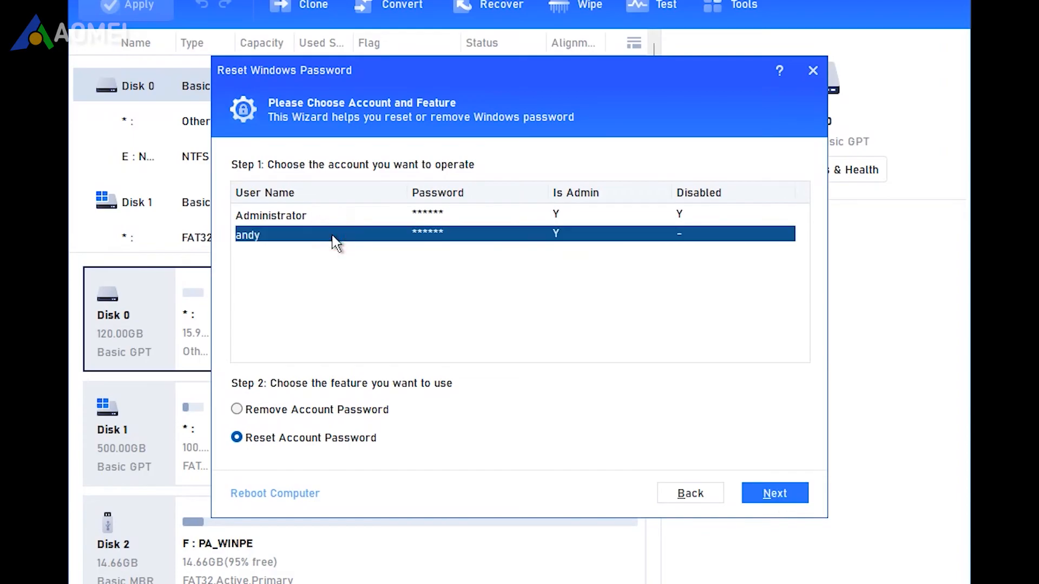
pyautogui.moveTo(386, 437)
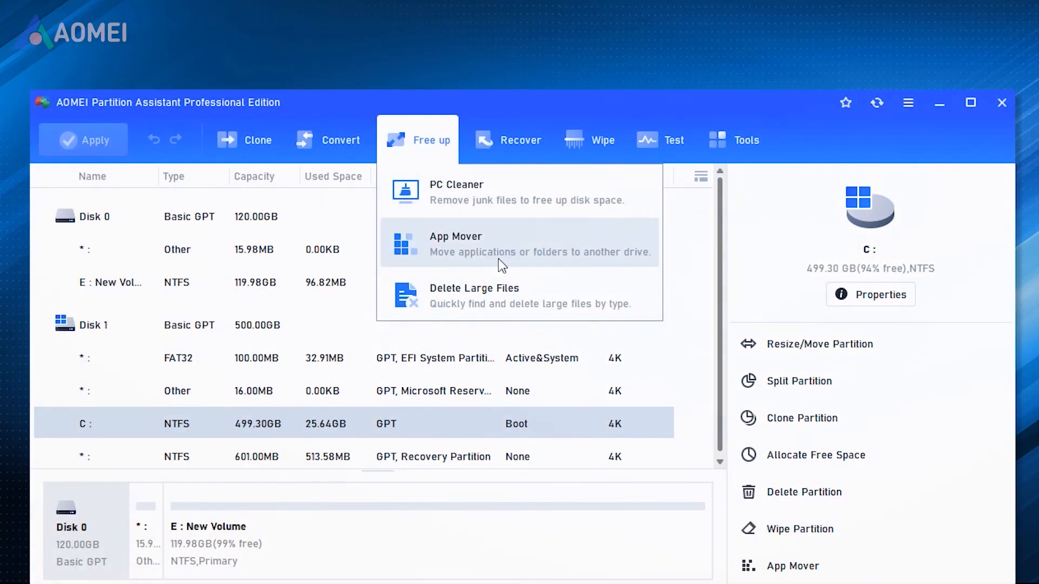
pyautogui.moveTo(636, 259)
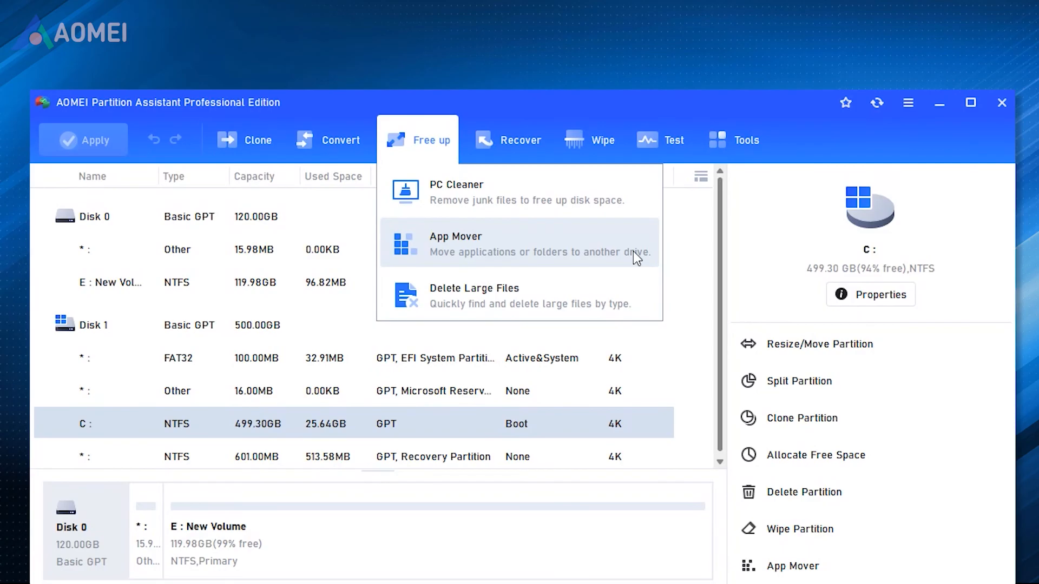
# Step: Show the Migrate OS, Clone Disk and Clone Partition options under Clone
pyautogui.click(256, 140)
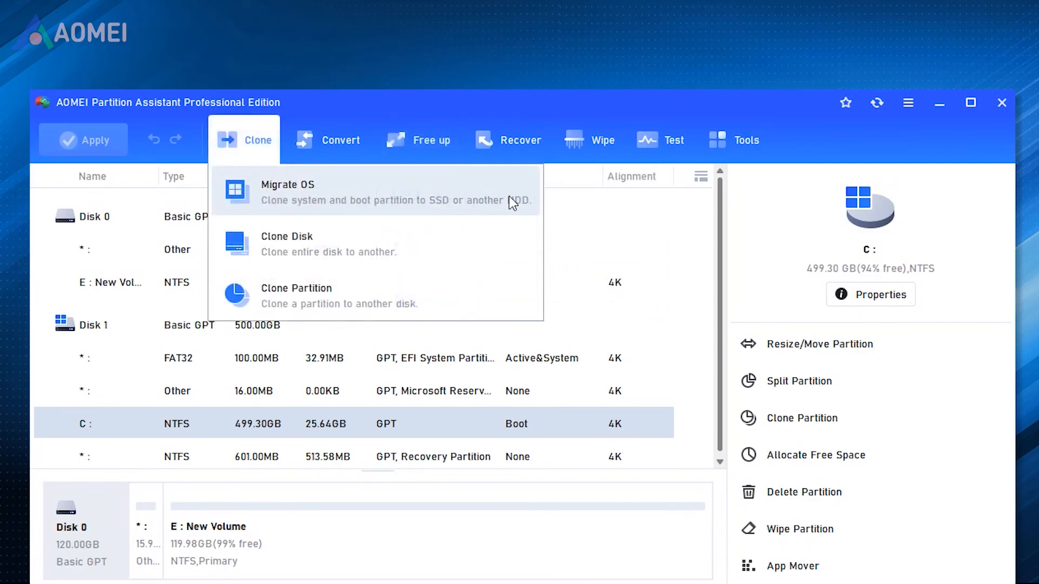
pyautogui.moveTo(532, 208)
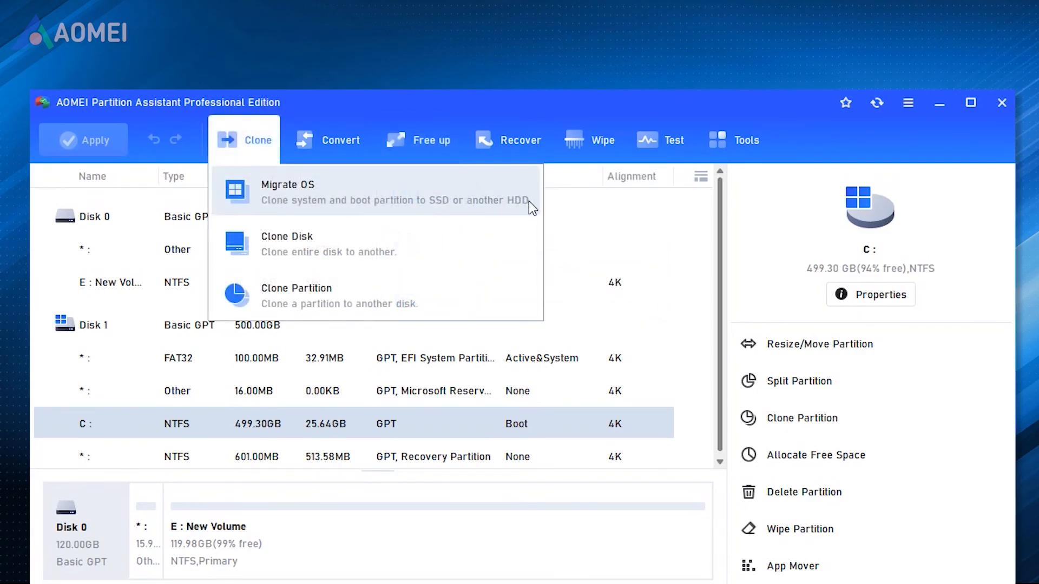